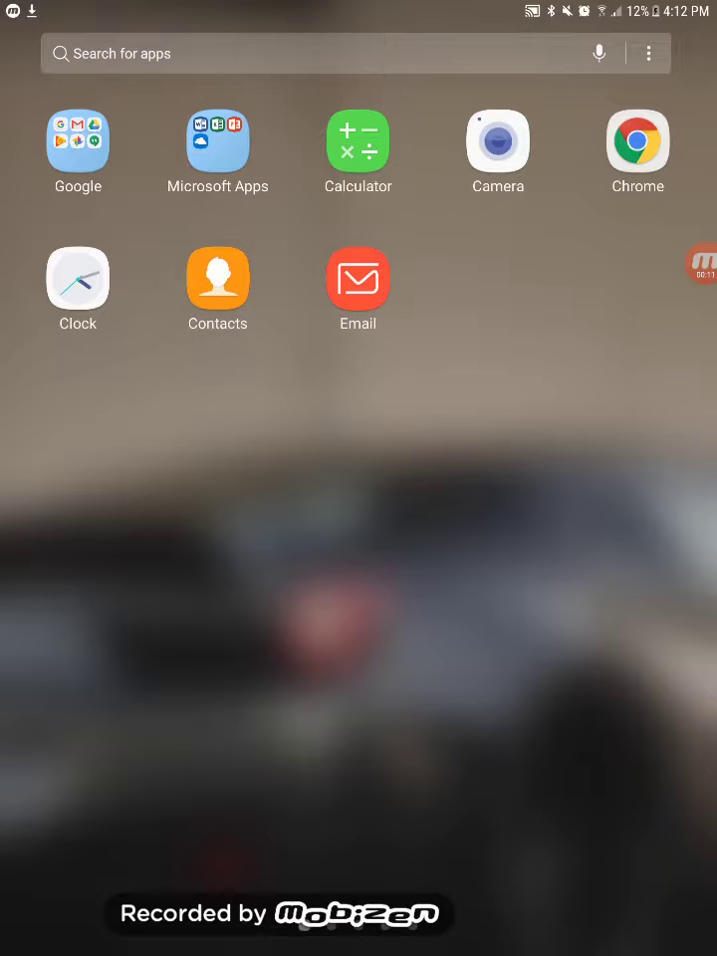
Launch Chrome from the app drawer to reach the 'aptoide download' search results
{"action": "left_click", "coordinate": [637, 140]}
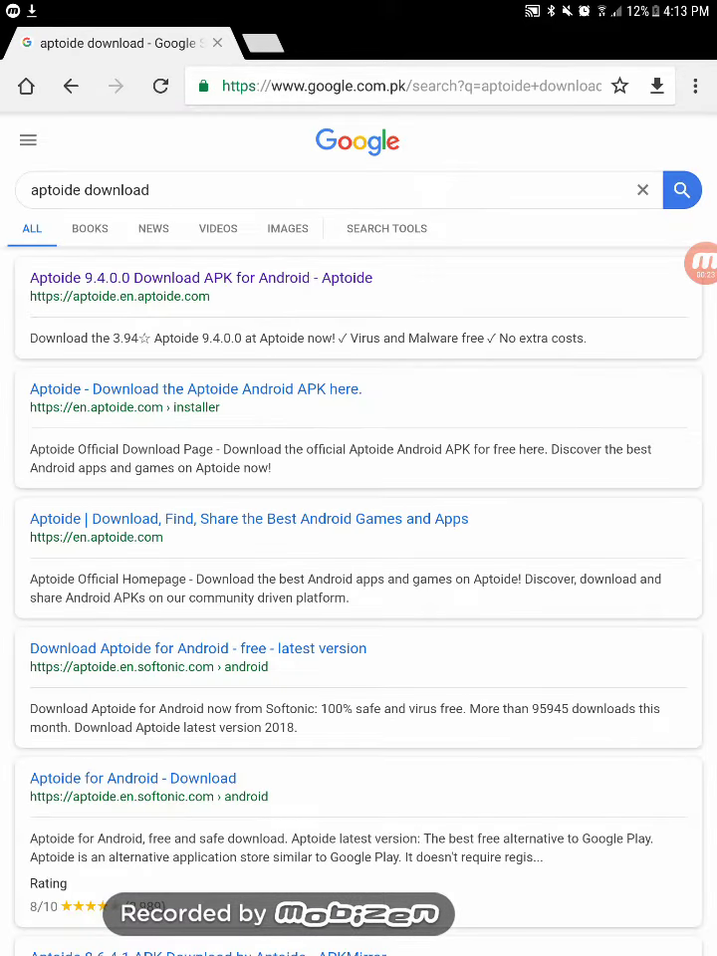
Open the Aptoide 9.4.0.0 search result and download the Aptoide app from its page
{"action": "left_click", "coordinate": [160, 86]}
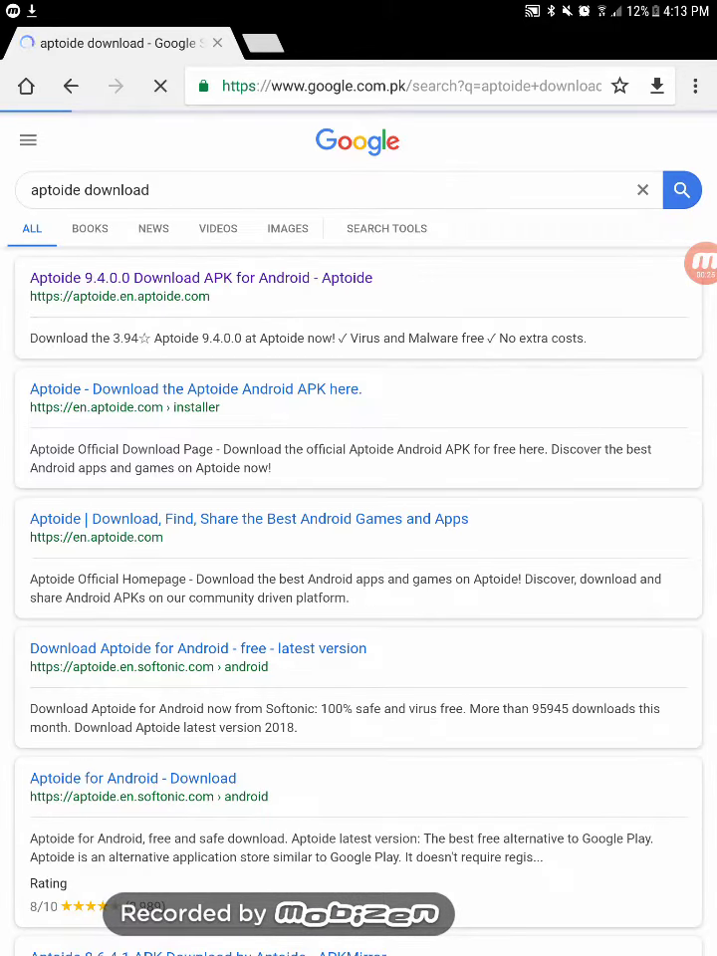
{"action": "left_click", "coordinate": [201, 278]}
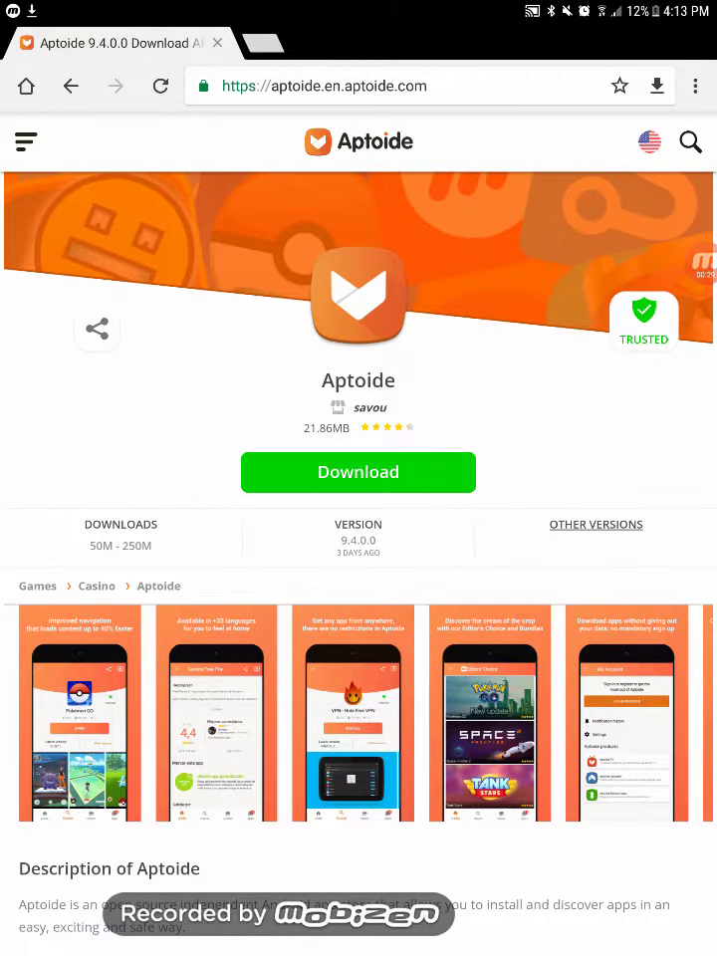
{"action": "left_click", "coordinate": [161, 86]}
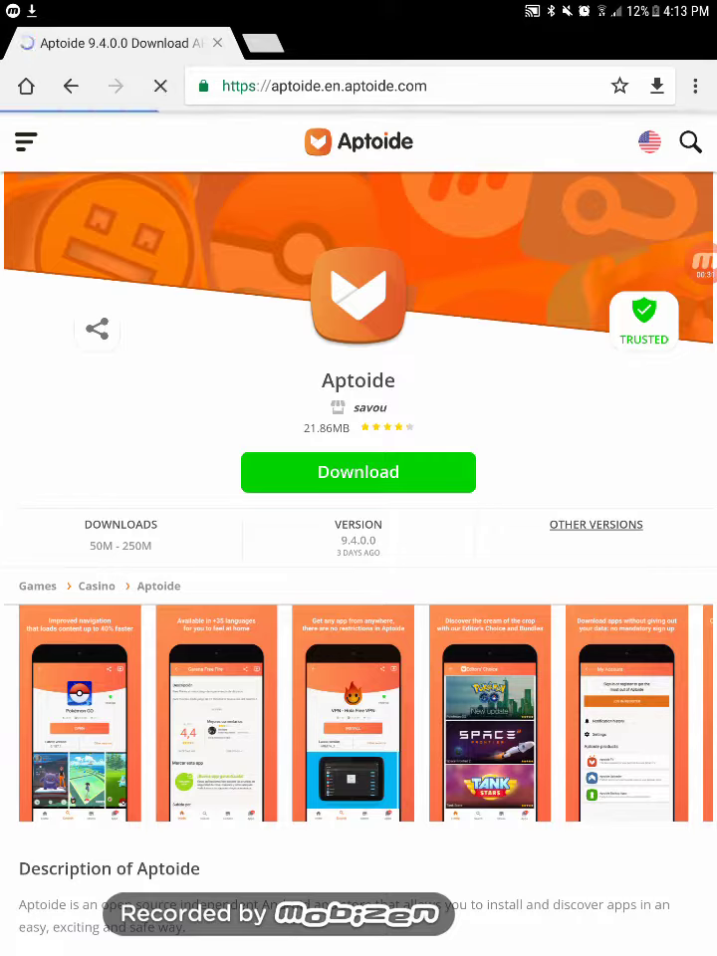
{"action": "left_click", "coordinate": [357, 470]}
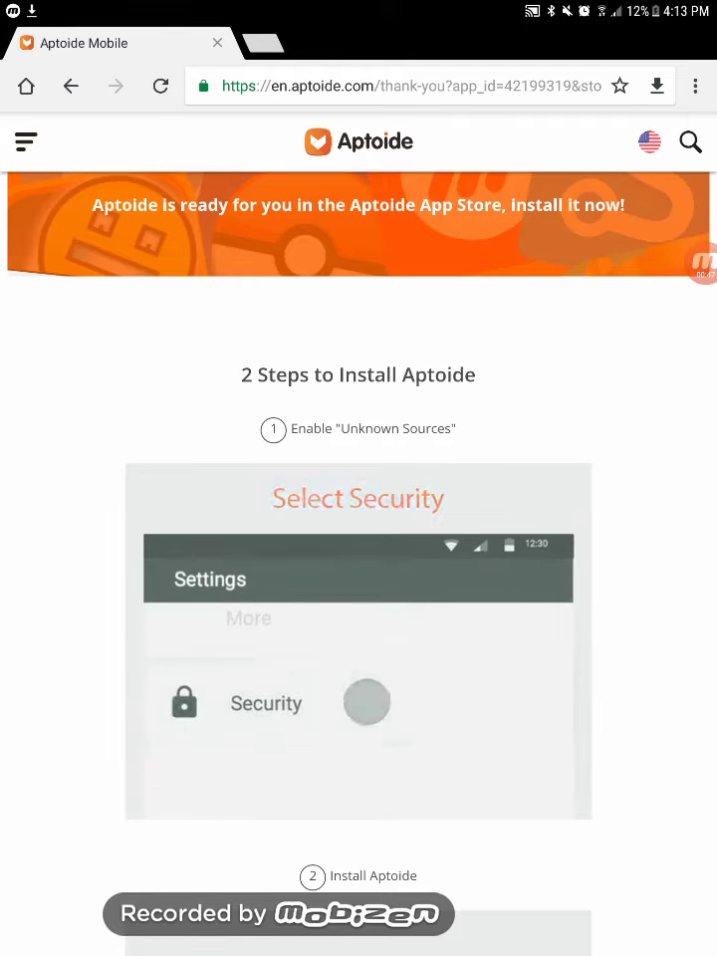
Open Chrome's Downloads list from the three-dot menu to install the Aptoide APK
{"action": "left_click", "coordinate": [695, 86]}
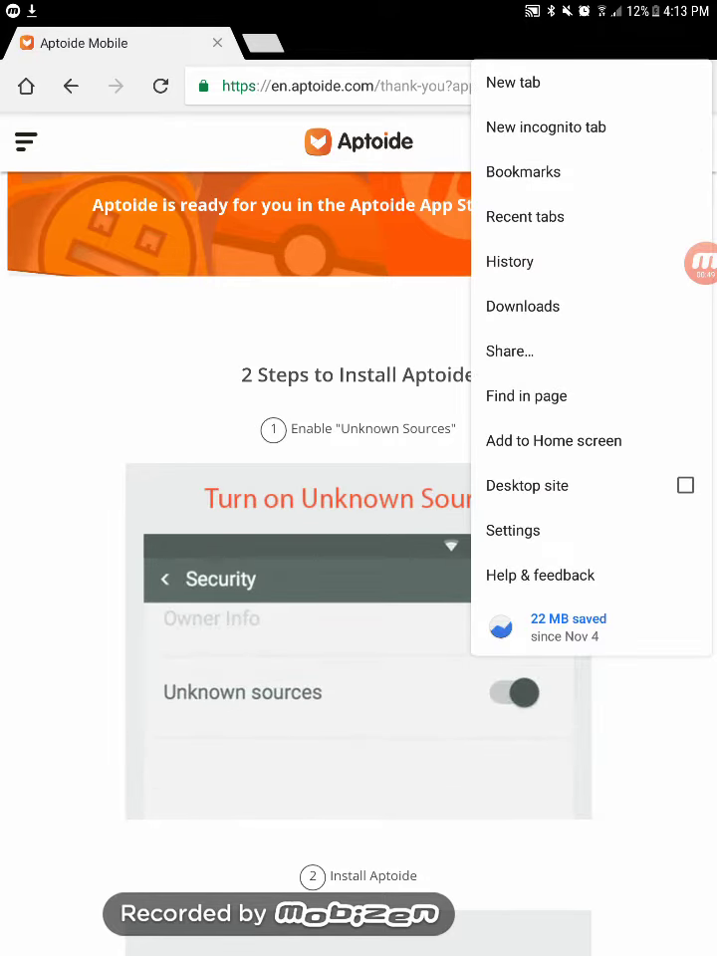
{"action": "left_click", "coordinate": [523, 306]}
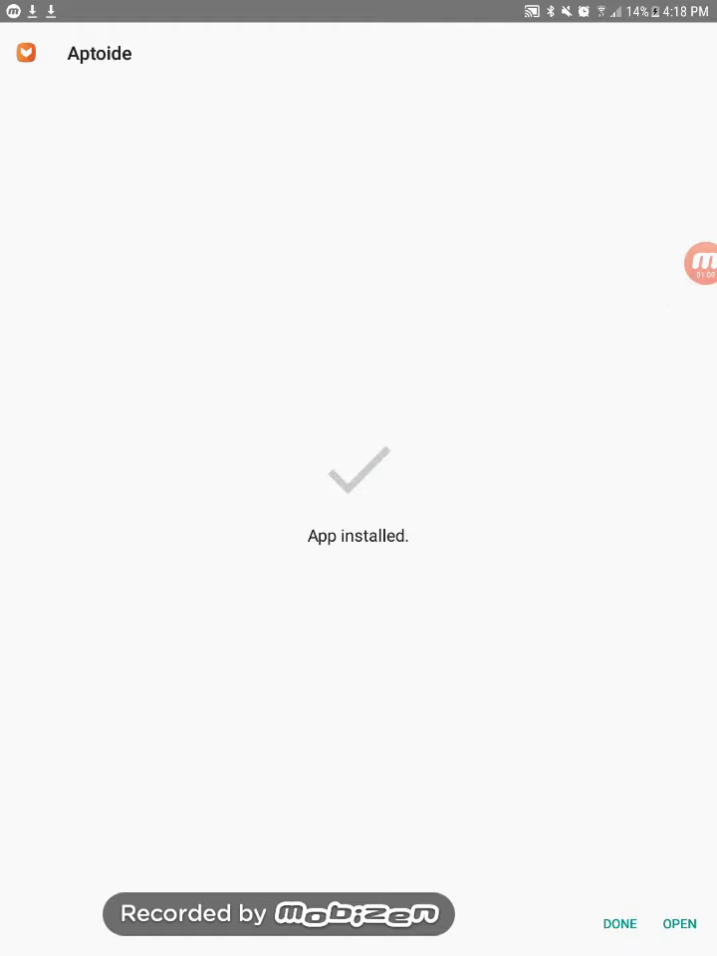
Open the newly installed Aptoide and skip its welcome slides
{"action": "left_click", "coordinate": [679, 923]}
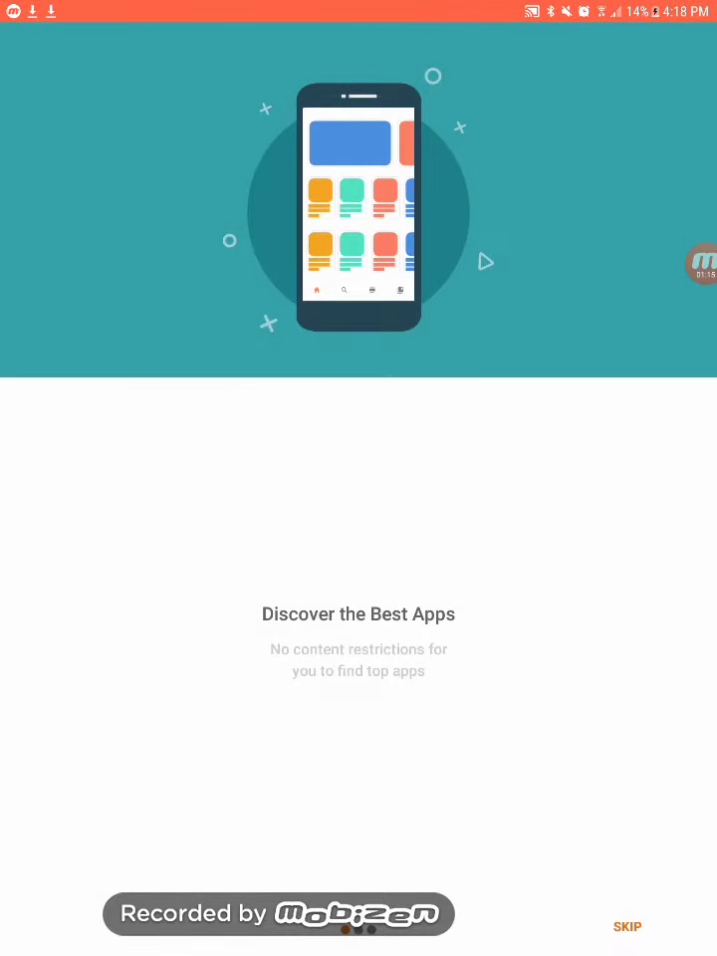
{"action": "left_click", "coordinate": [627, 925]}
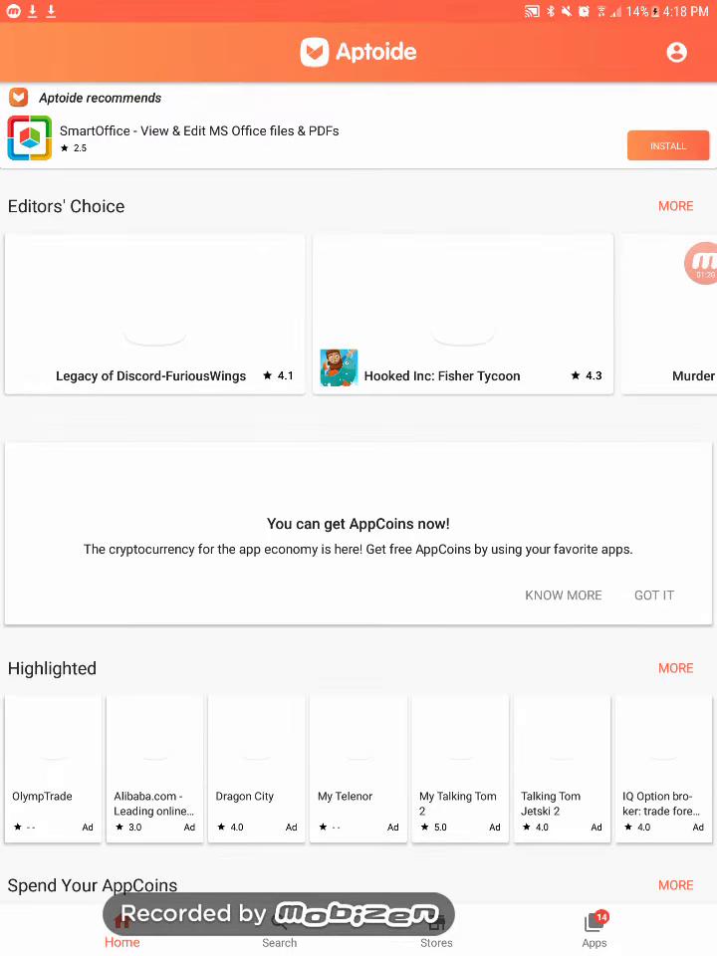
Search the store for 'min' and pick the Minecraft Pocket Edition suggestion
{"action": "left_click", "coordinate": [280, 928]}
{"action": "type", "text": "min"}
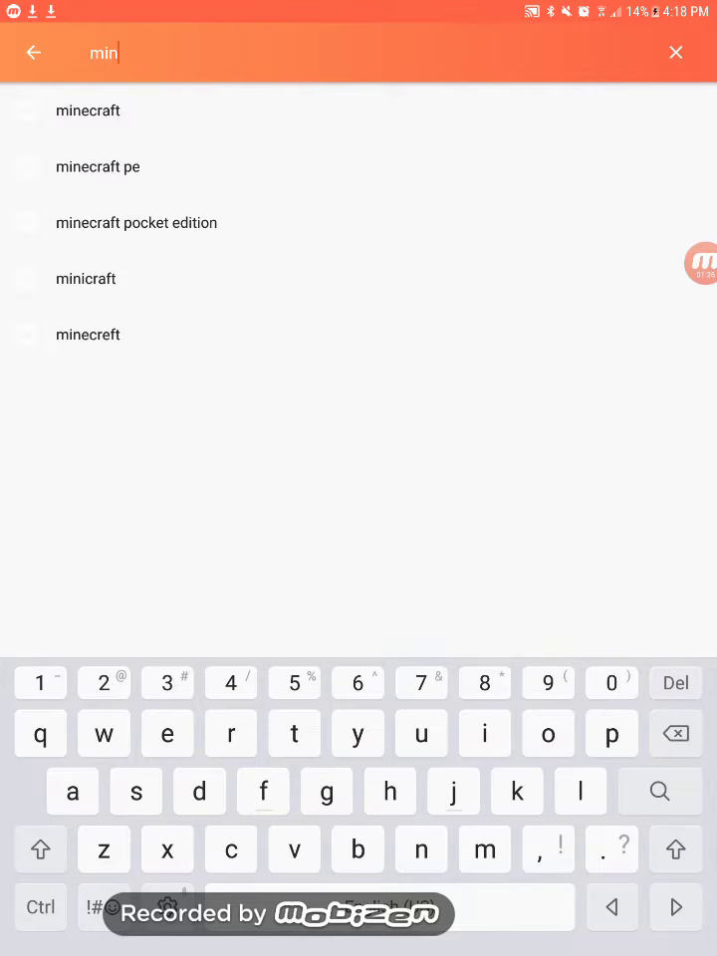
{"action": "left_click", "coordinate": [89, 110]}
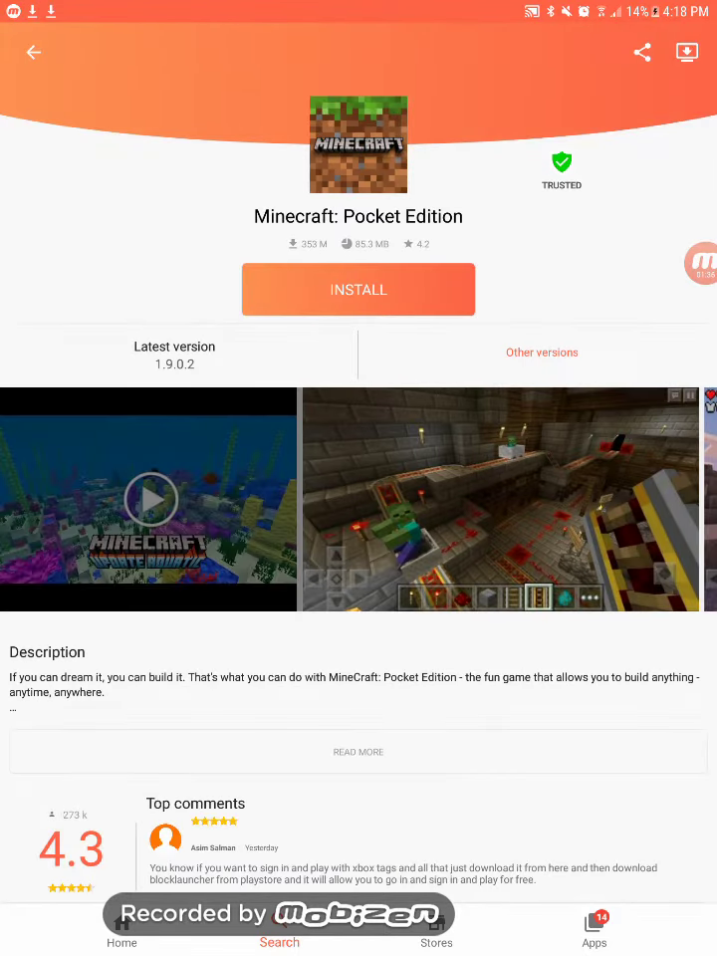
Start installing Minecraft: Pocket Edition, granting Aptoide storage access via OK and ALLOW
{"action": "left_click", "coordinate": [358, 288]}
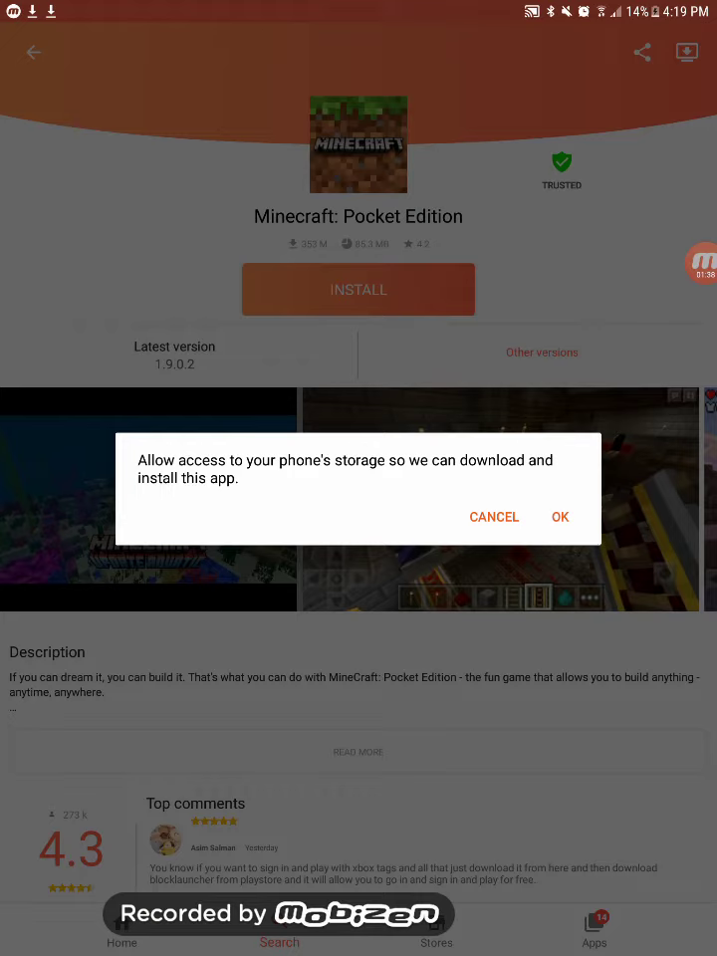
{"action": "left_click", "coordinate": [558, 517]}
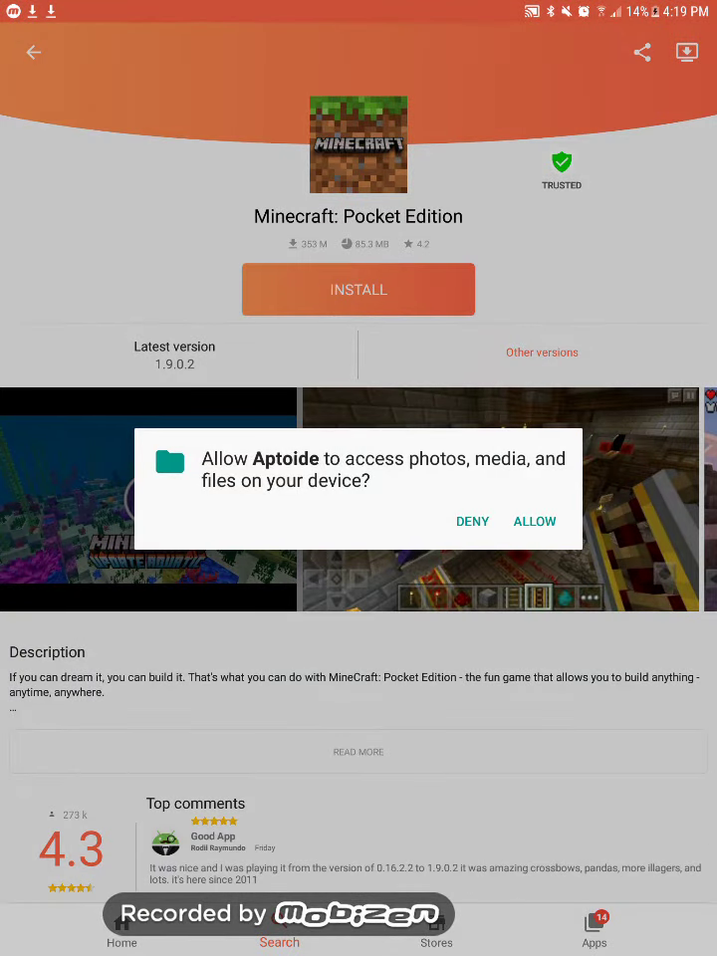
{"action": "left_click", "coordinate": [535, 521]}
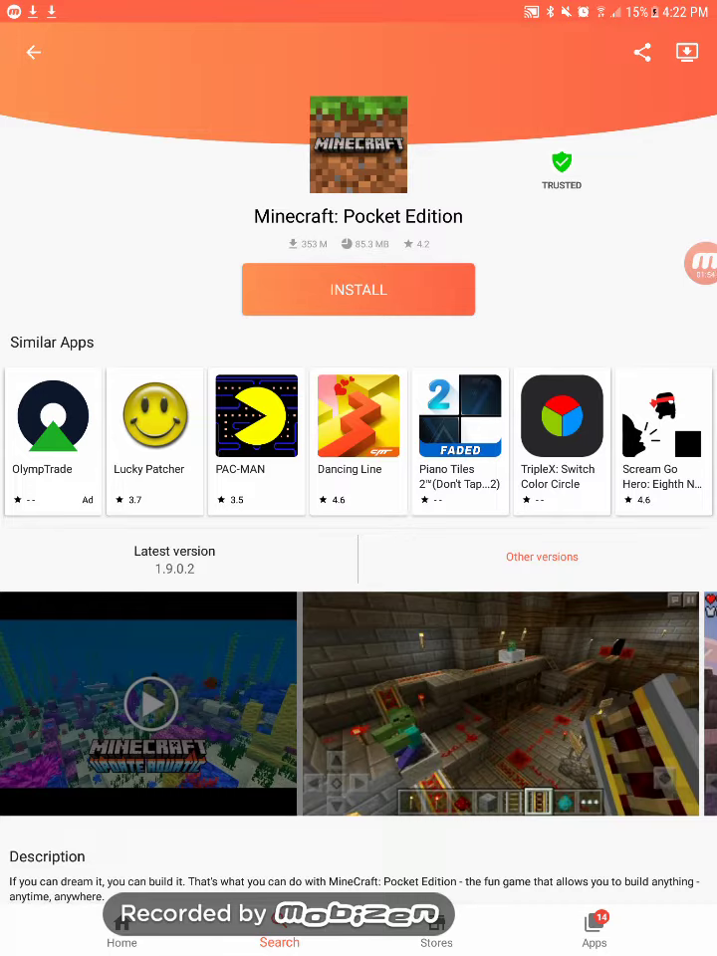
Confirm INSTALL in the Android installer prompt for Minecraft
{"action": "left_click", "coordinate": [642, 53]}
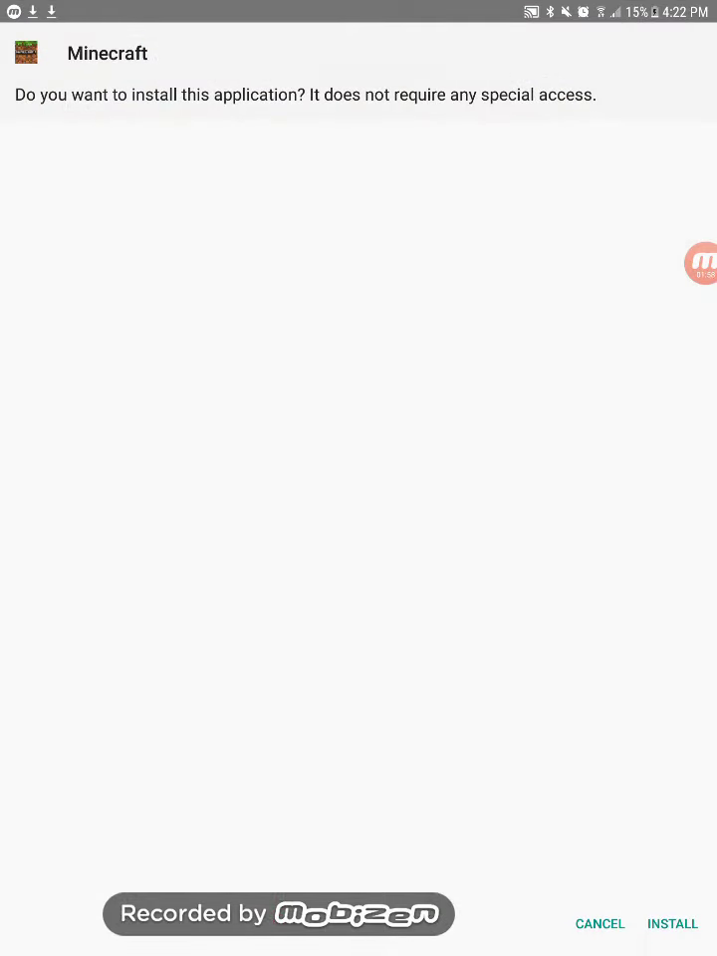
{"action": "left_click", "coordinate": [672, 924]}
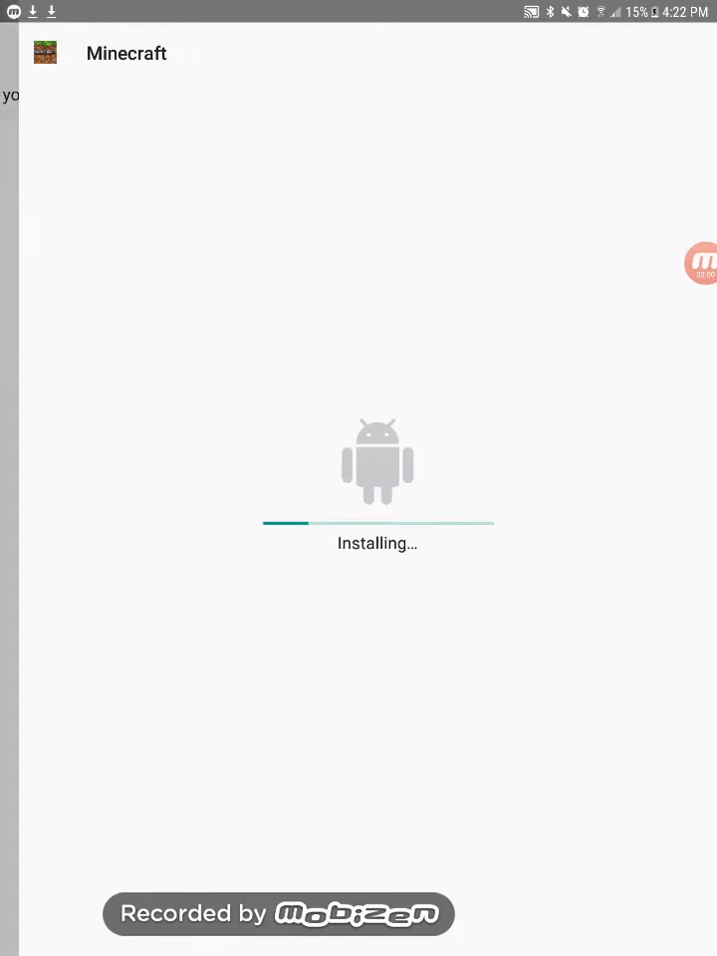